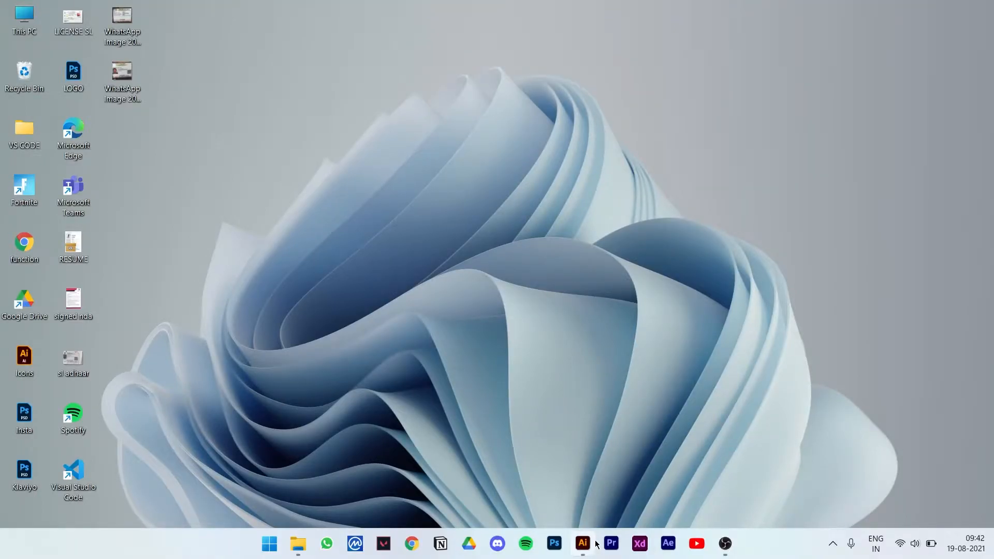
# Switch to the blank Untitled-1 document in Illustrator.
pyautogui.click(581, 544)
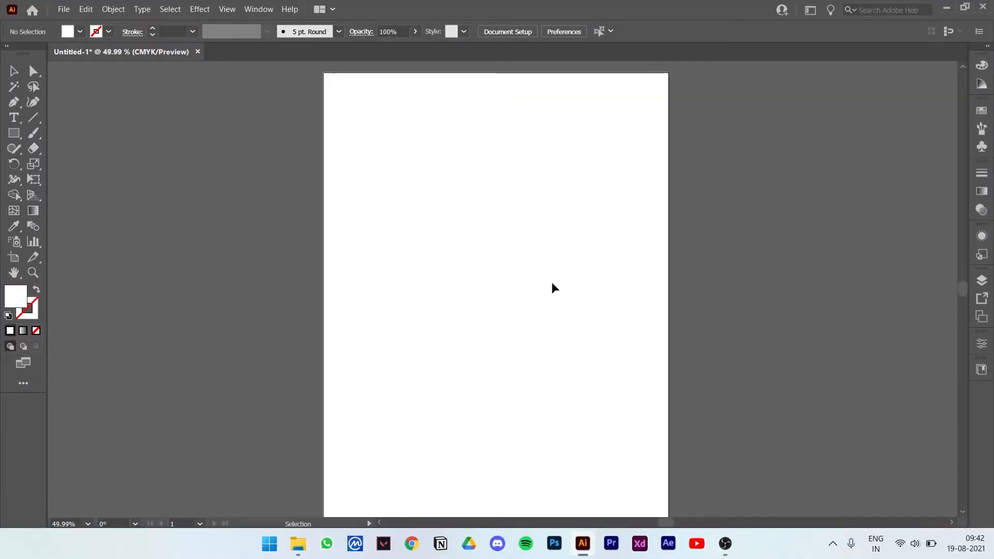
pyautogui.moveTo(495, 208)
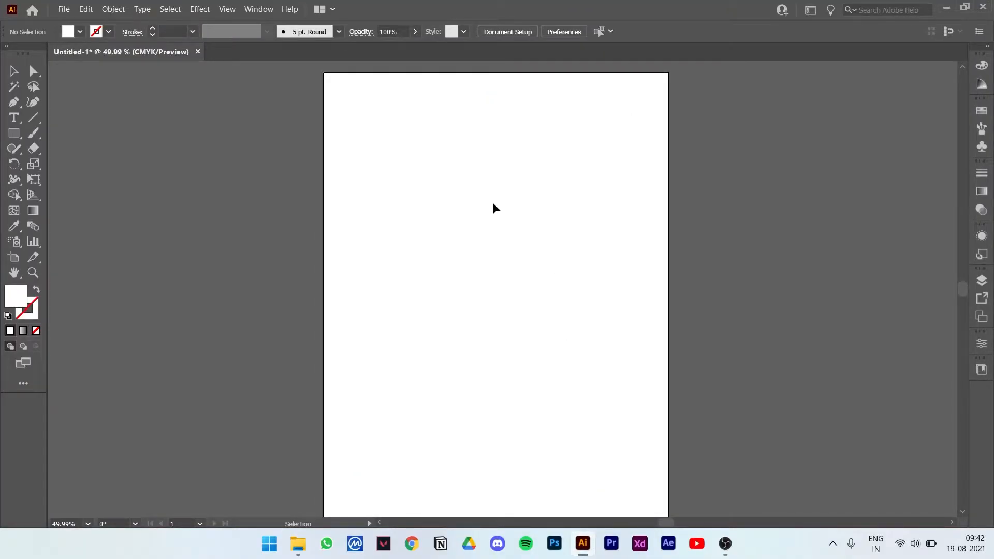
# Pick the tall forest photo AdobeStock_430226367 from the Downloads folder.
pyautogui.click(298, 548)
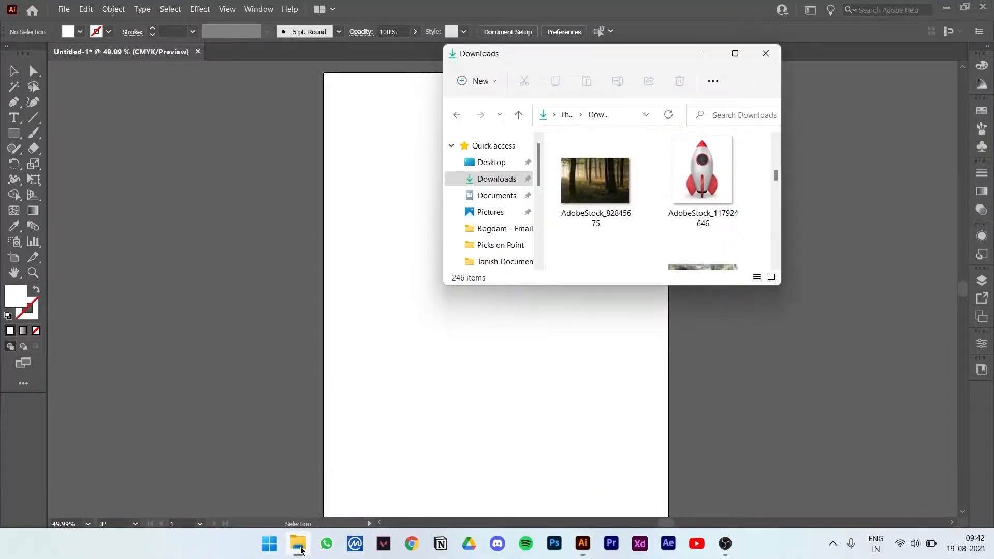
pyautogui.click(595, 180)
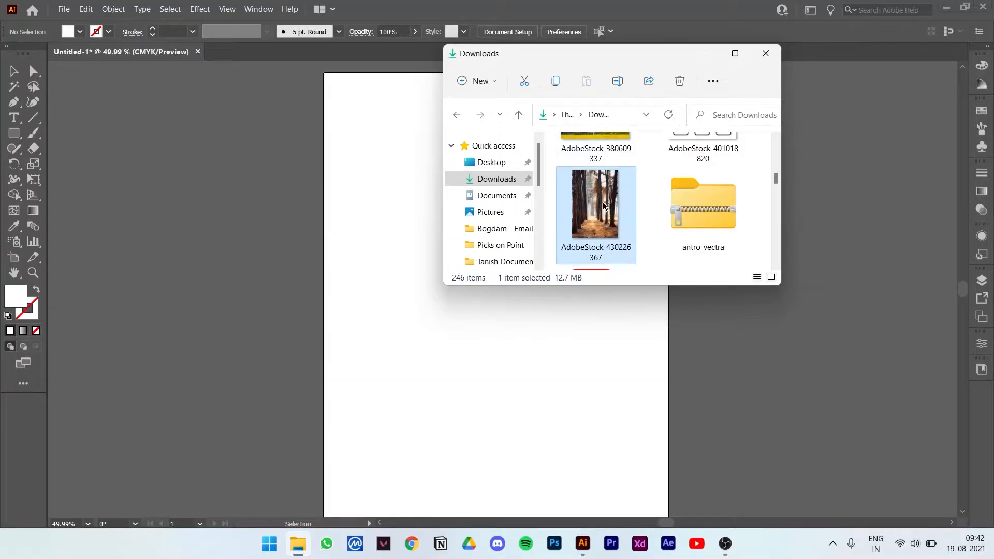
pyautogui.doubleClick(595, 205)
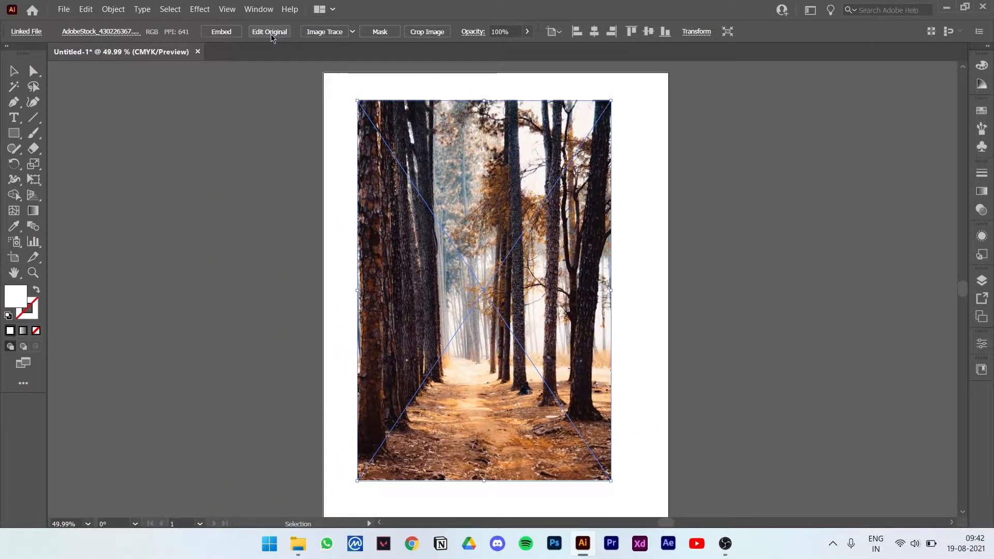
# Invoke Edit Original on the linked forest photo and dismiss the no-associated-app error.
pyautogui.click(269, 32)
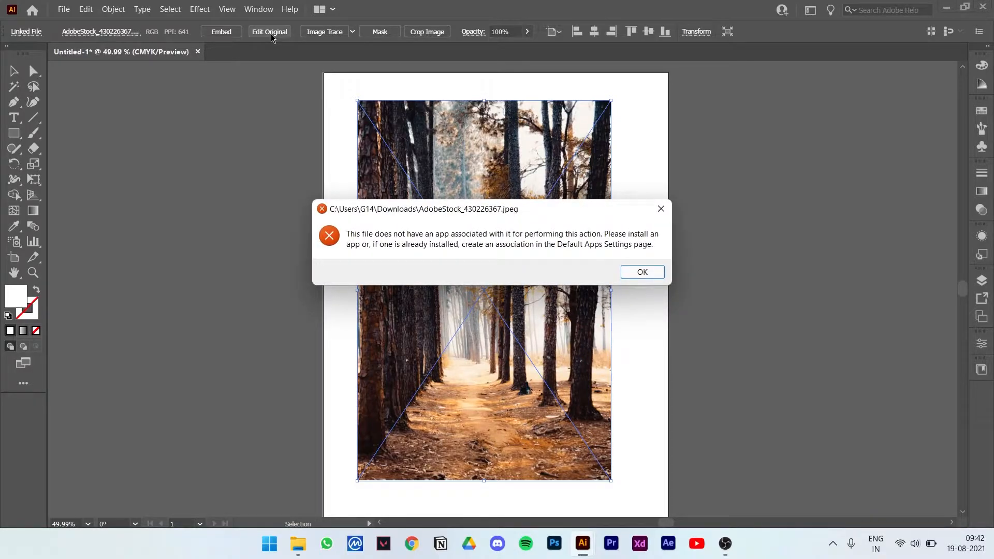
pyautogui.moveTo(547, 239)
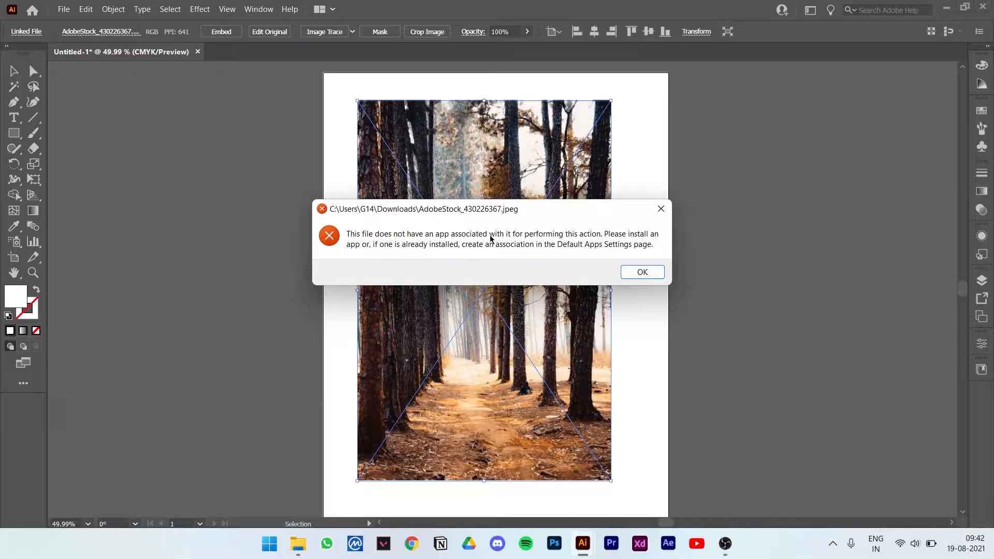
pyautogui.moveTo(642, 273)
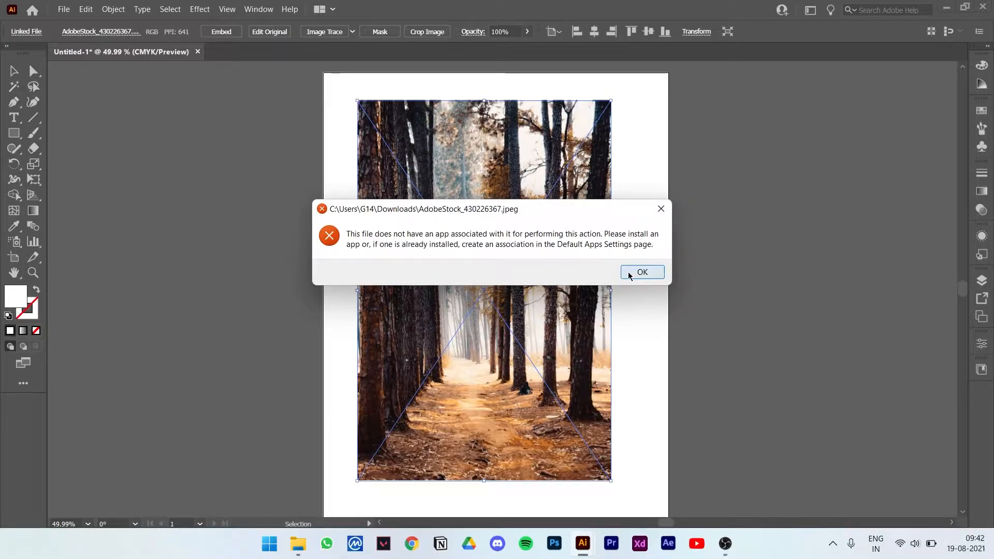
pyautogui.click(642, 273)
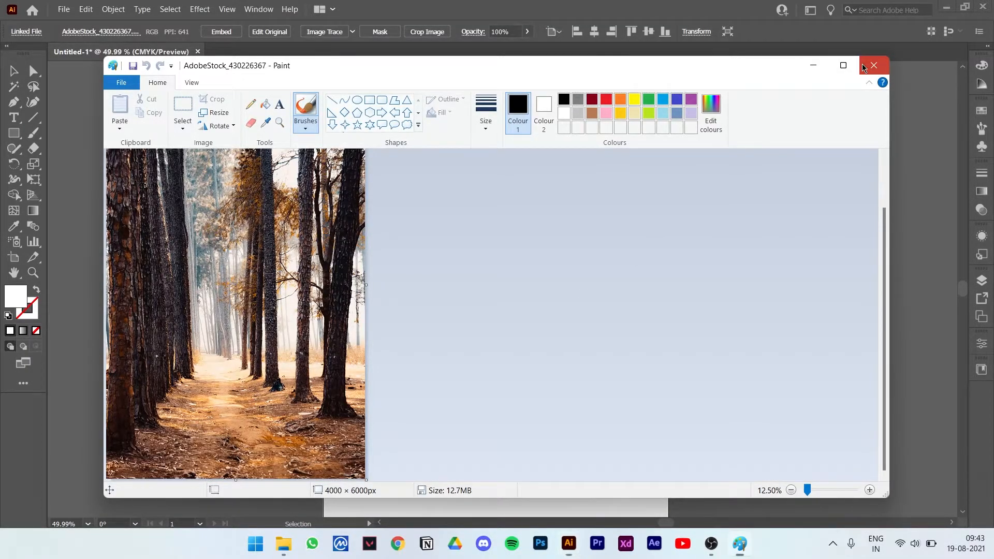
# Close the photo in Paint and embed the forest image in the document.
pyautogui.click(874, 65)
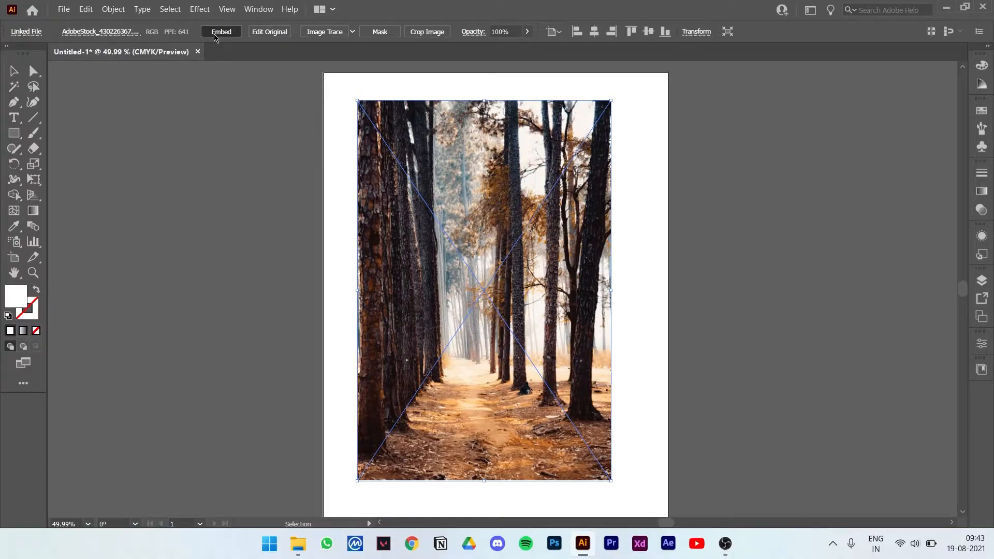
pyautogui.click(221, 31)
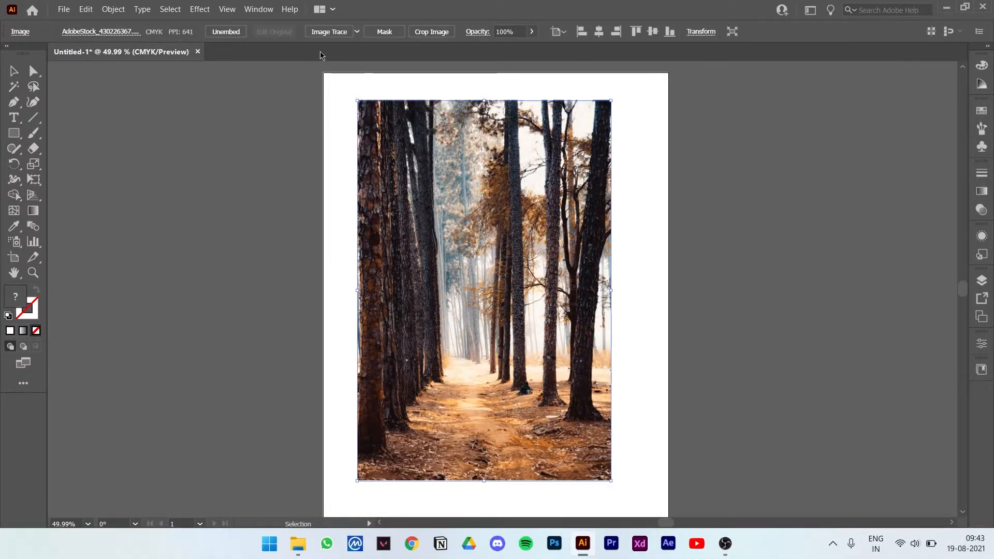
# Show the Links panel via the Window menu and select the embedded forest photo.
pyautogui.click(258, 9)
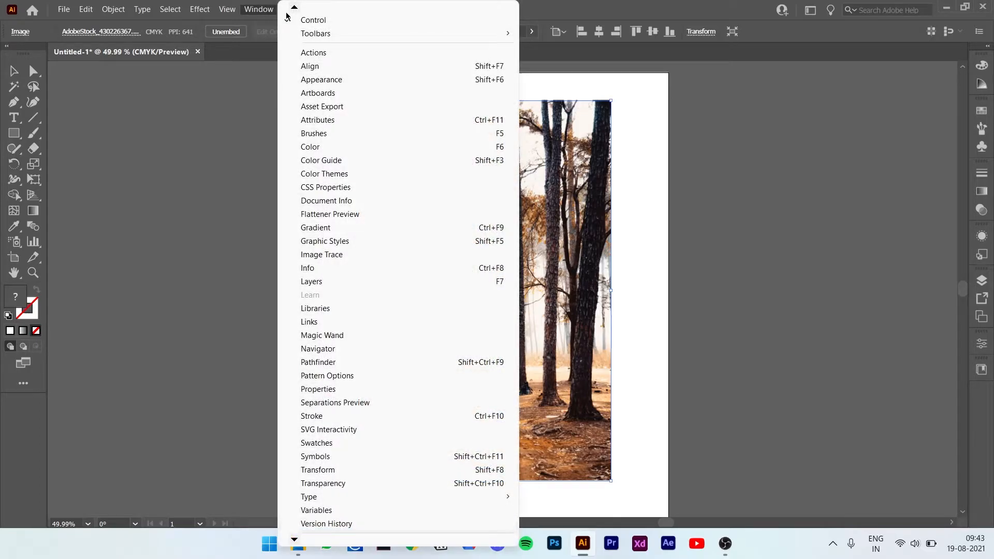
pyautogui.moveTo(315, 227)
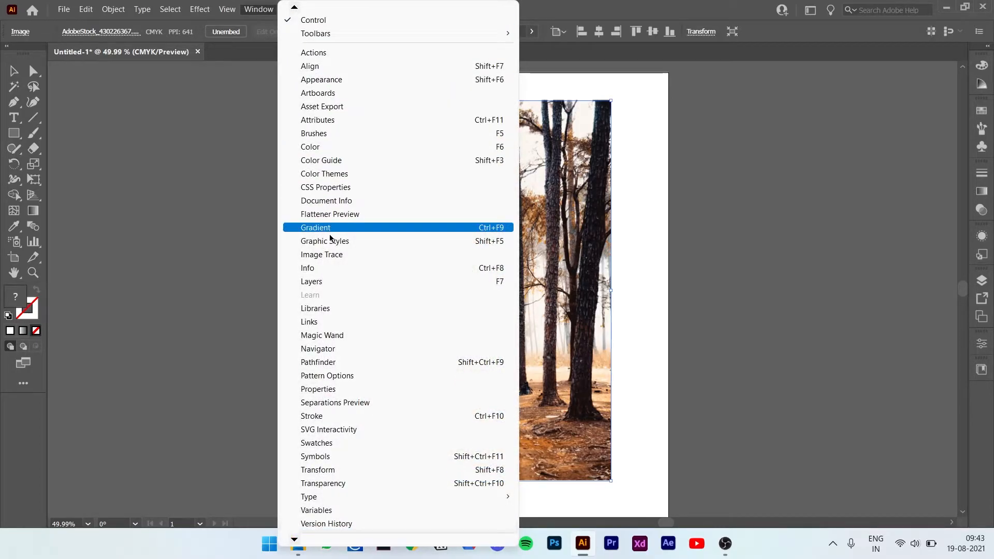
pyautogui.moveTo(310, 322)
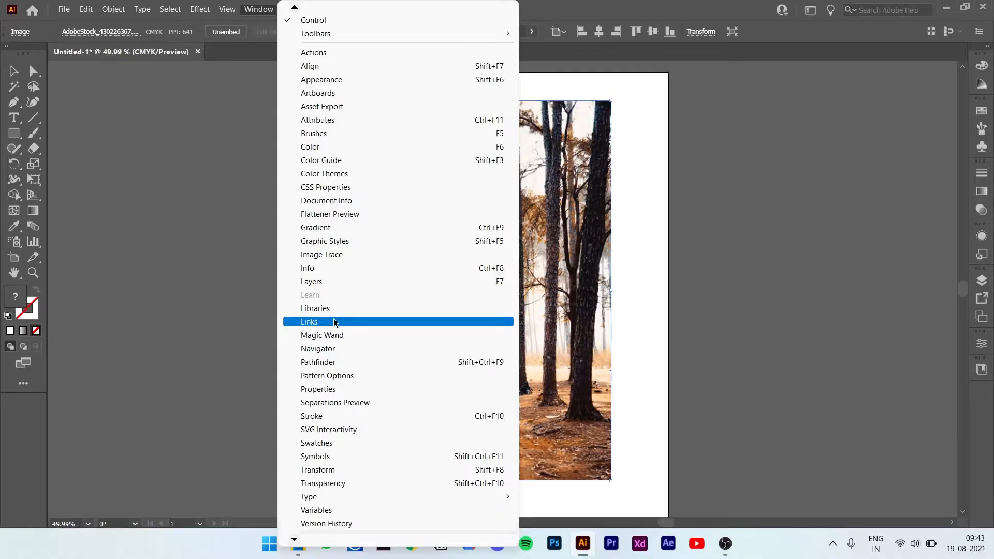
pyautogui.click(309, 321)
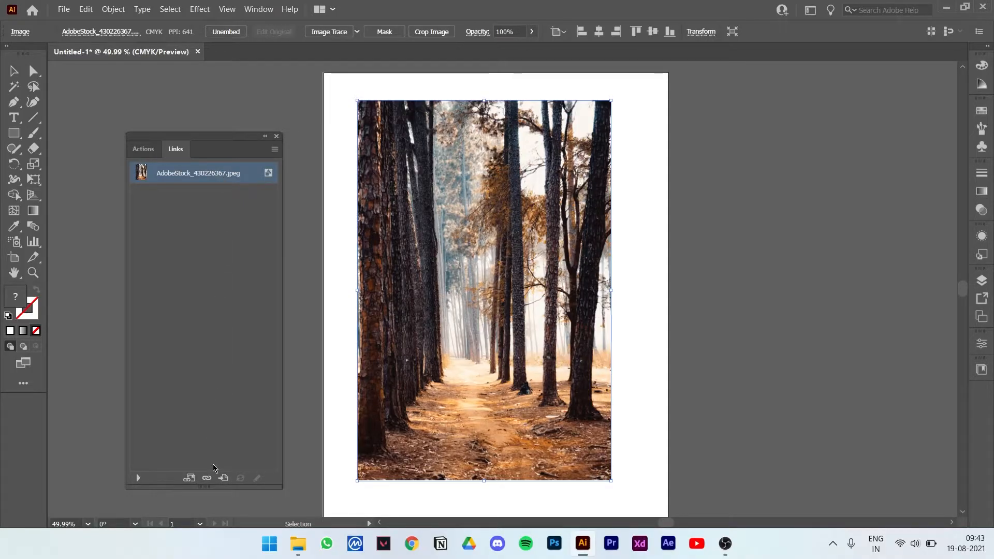
pyautogui.moveTo(206, 477)
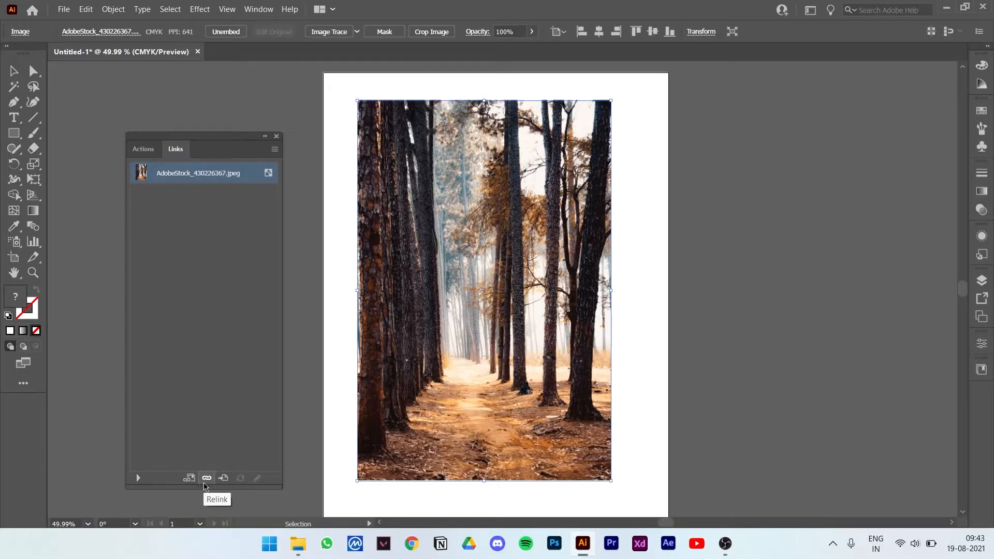
pyautogui.moveTo(223, 478)
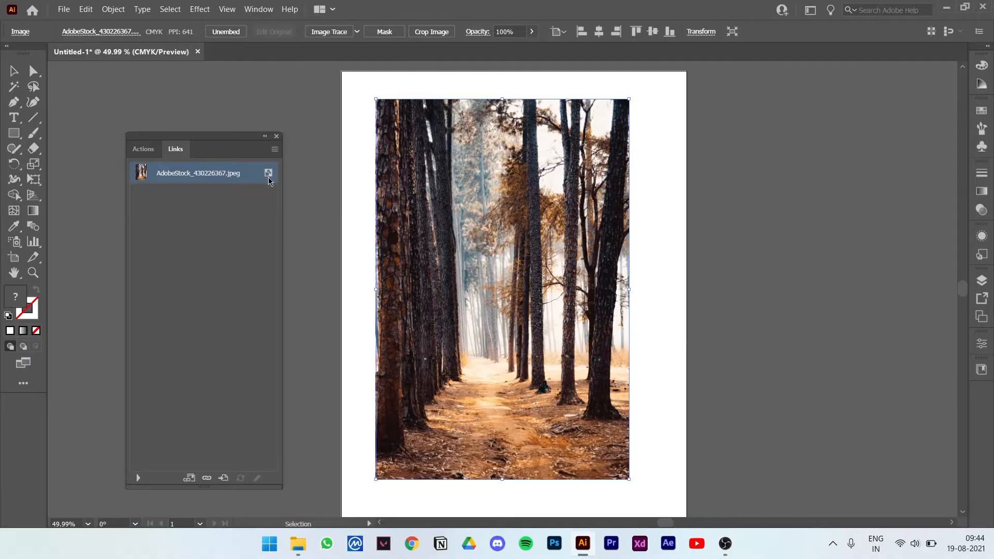
pyautogui.moveTo(235, 171)
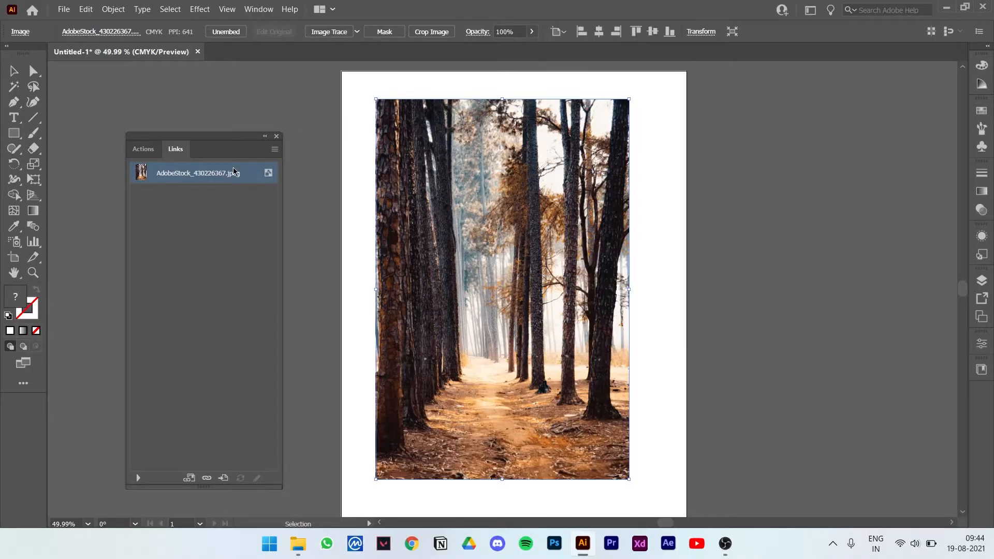
pyautogui.moveTo(230, 173)
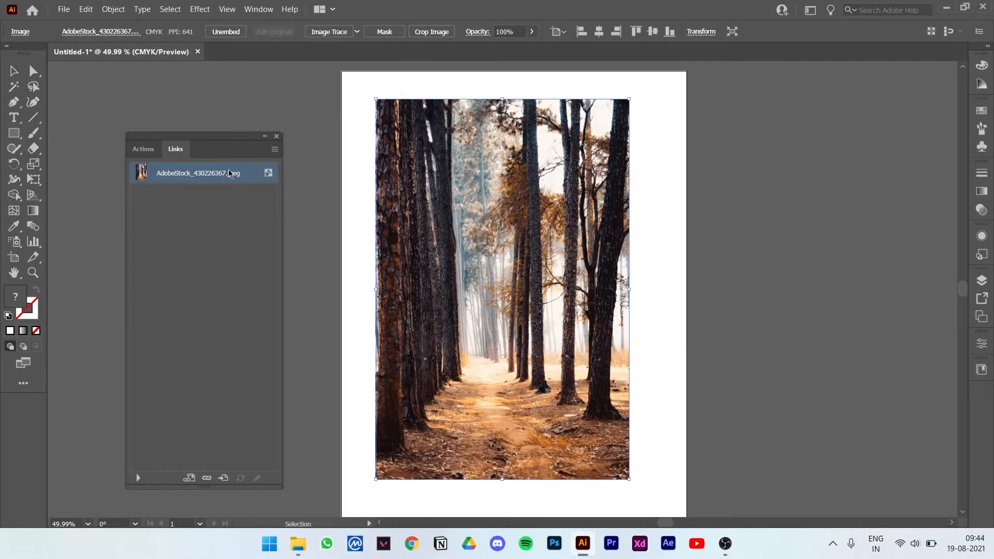
pyautogui.click(225, 31)
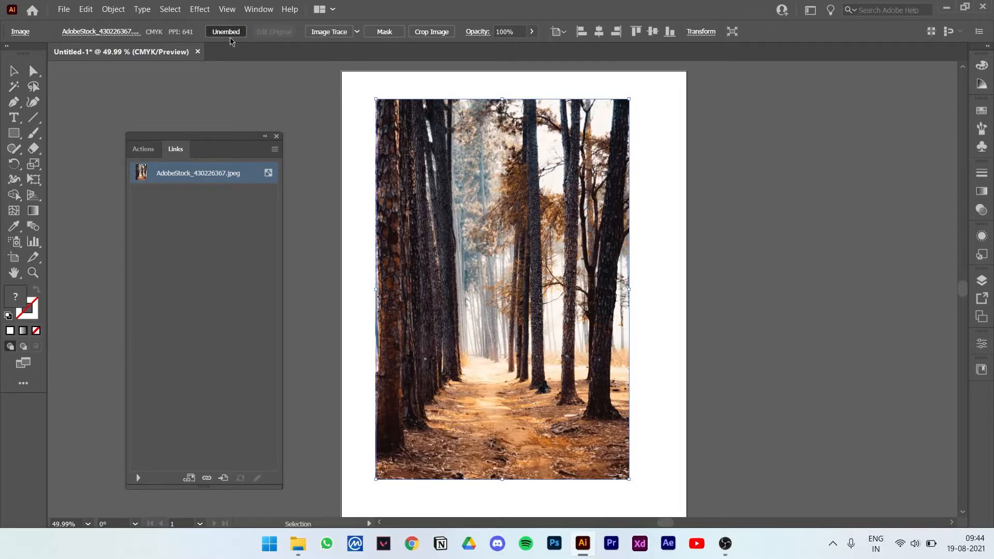
# Unembed the photo to the Desktop as a Photoshop PSD file named Name.
pyautogui.click(226, 31)
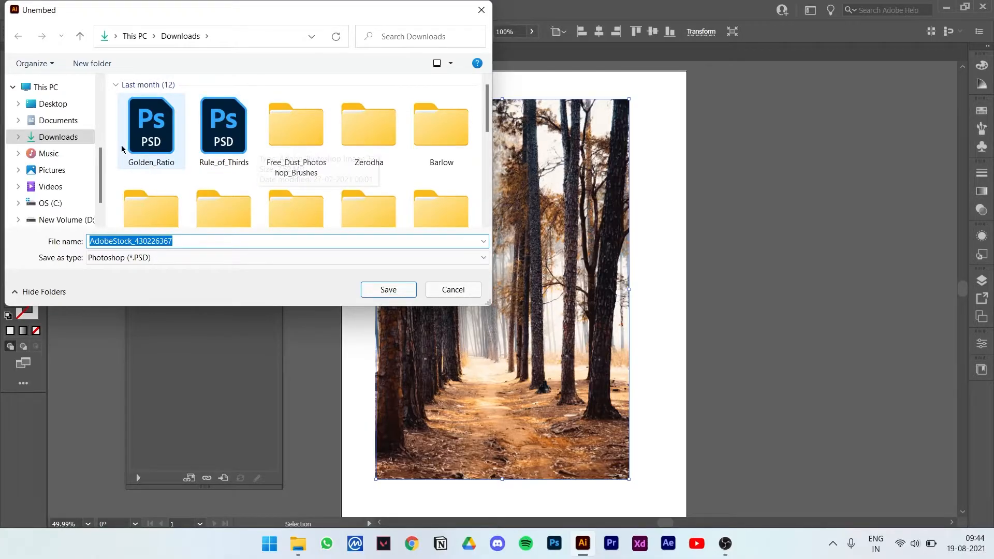
pyautogui.moveTo(86, 108)
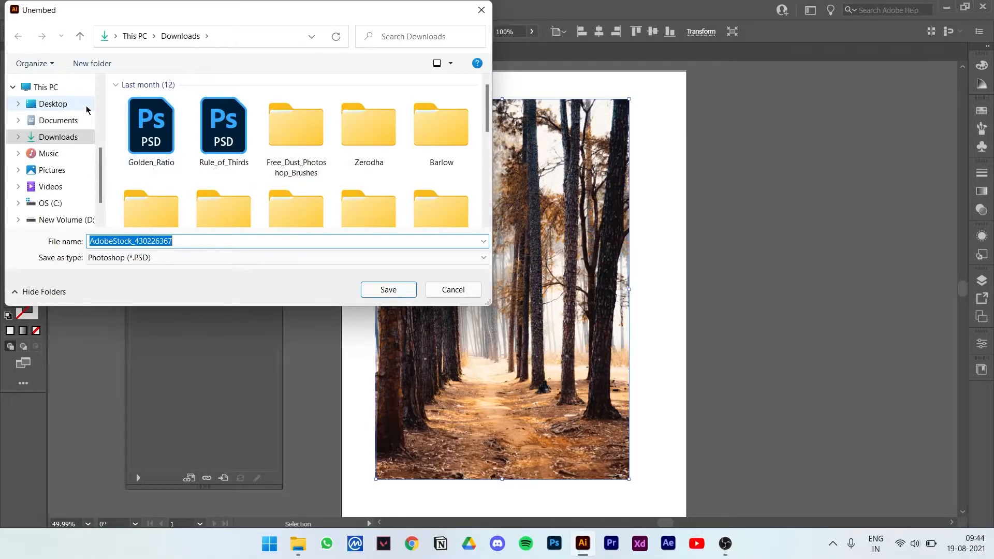
pyautogui.click(52, 103)
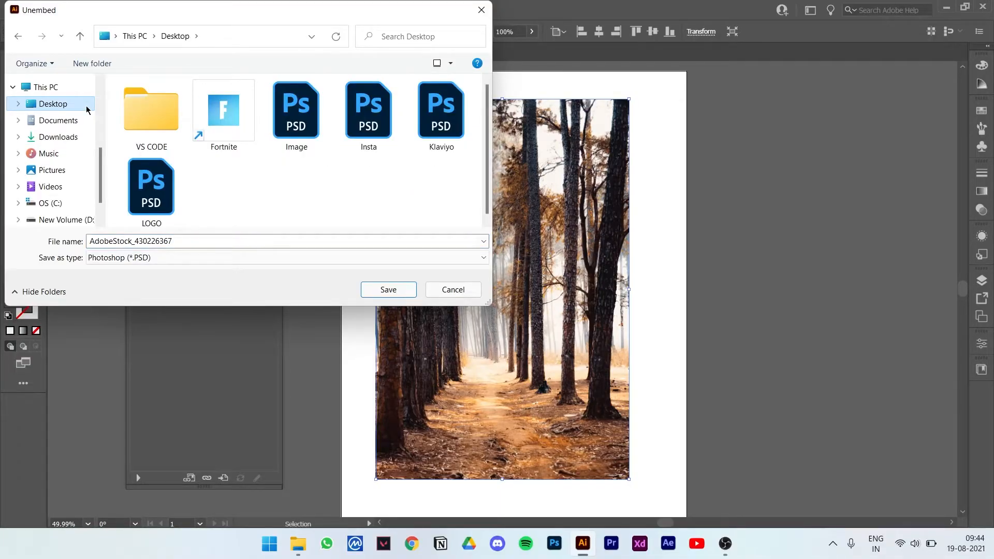
pyautogui.moveTo(42, 103)
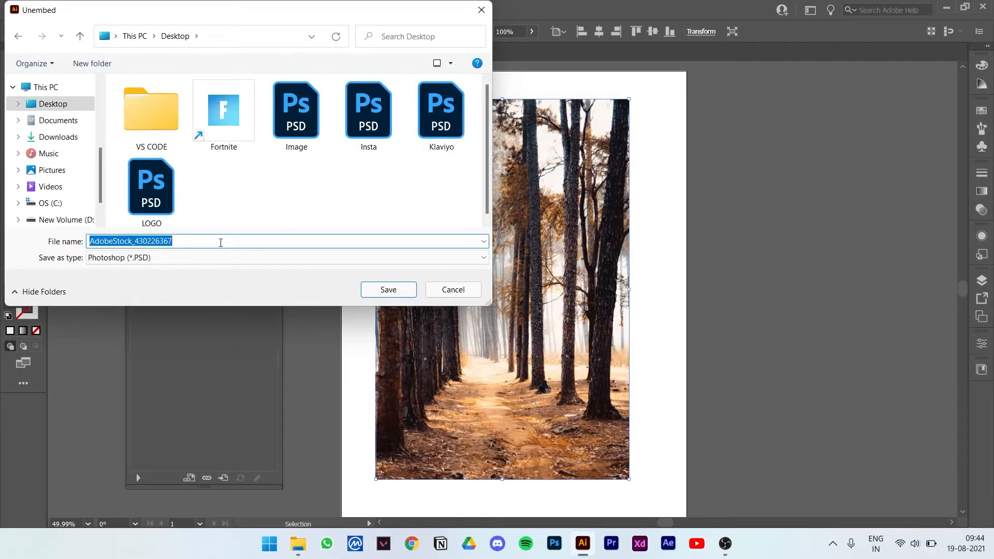
pyautogui.write('Nma')
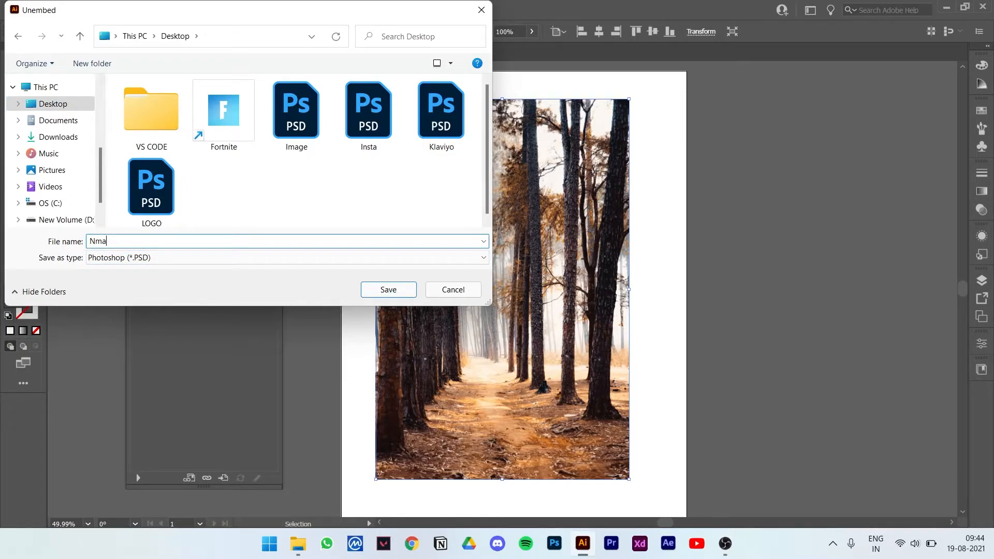
pyautogui.write('Name')
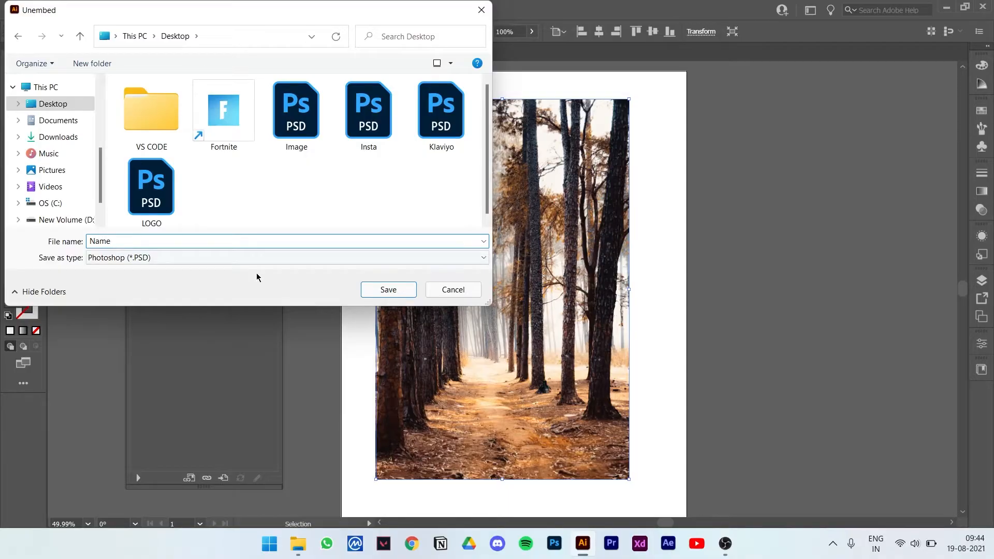
pyautogui.click(287, 258)
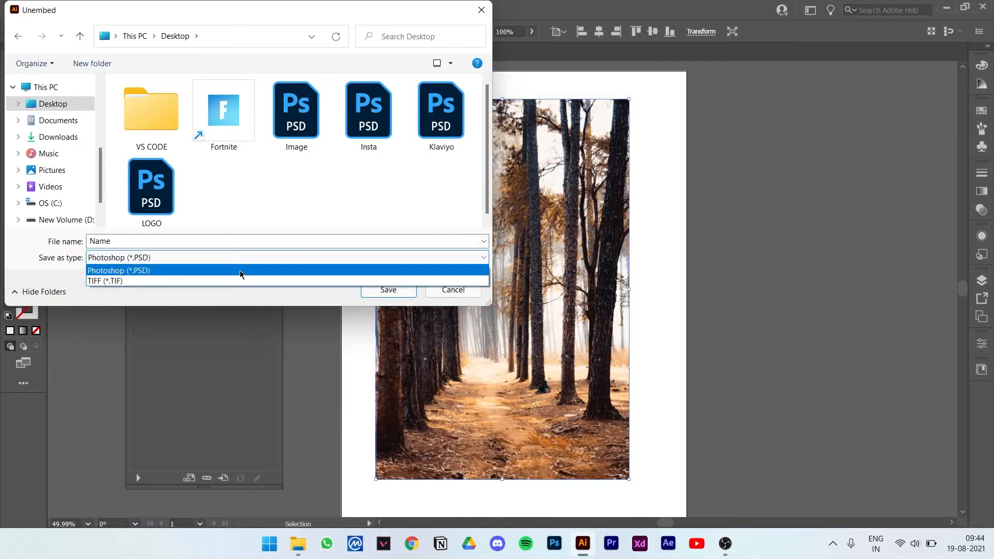
pyautogui.click(388, 290)
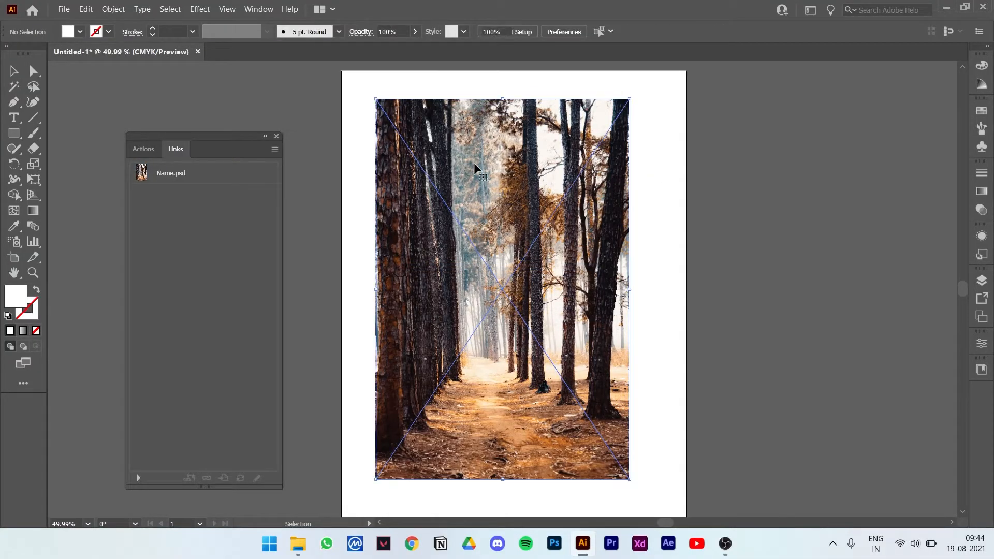
# Select the linked Name.psd photo and send it to Photoshop with Edit Original.
pyautogui.click(170, 173)
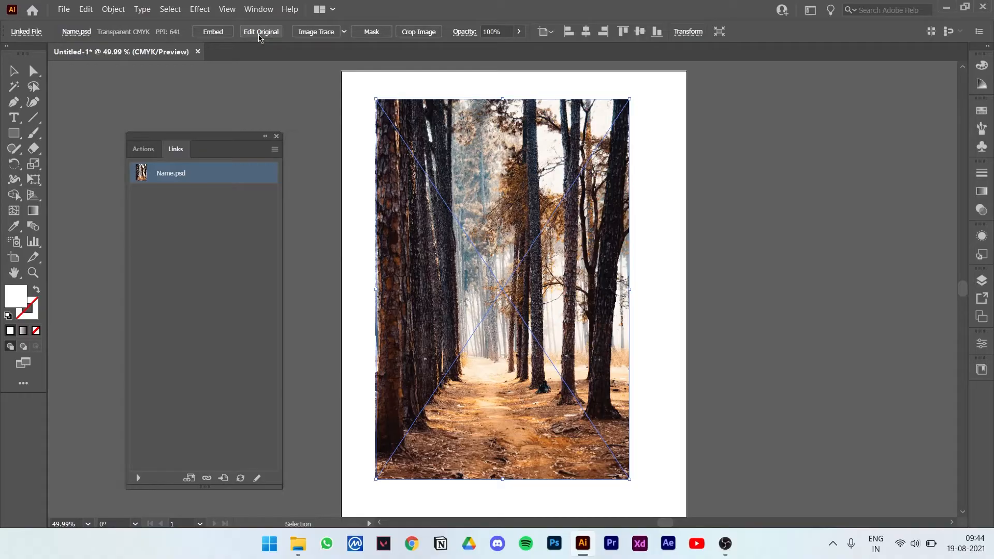
pyautogui.click(260, 32)
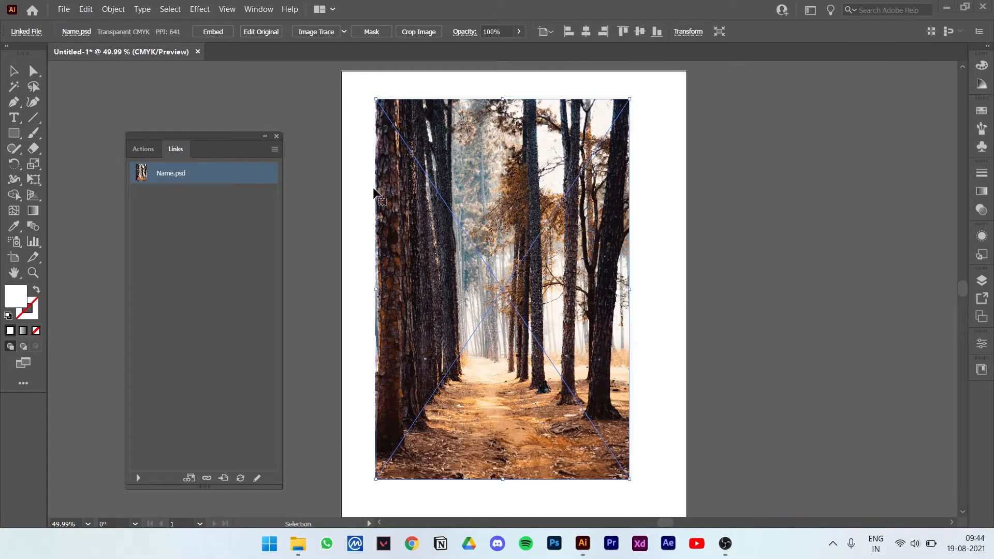
pyautogui.click(553, 548)
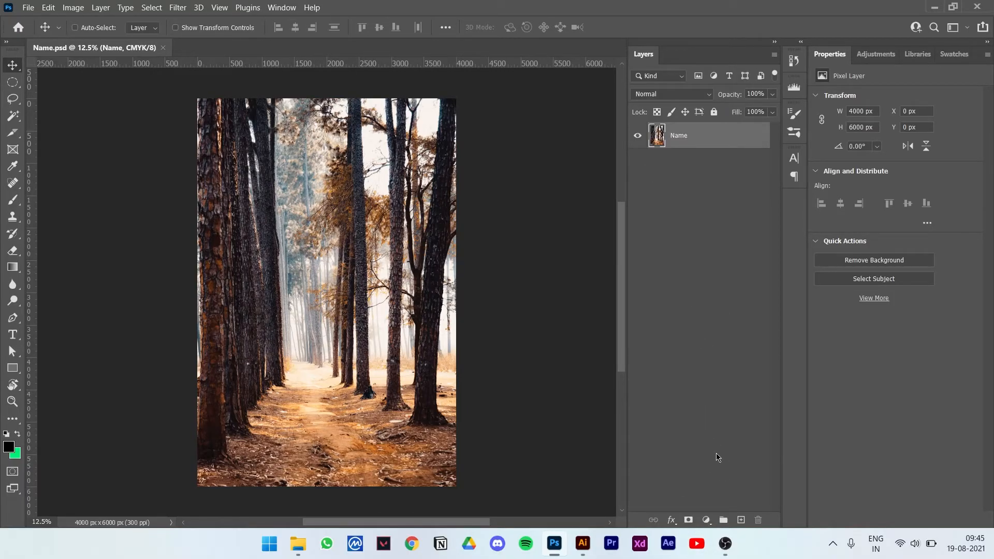
# Add an S-shaped Curves adjustment layer for more contrast and save Name.psd.
pyautogui.click(706, 520)
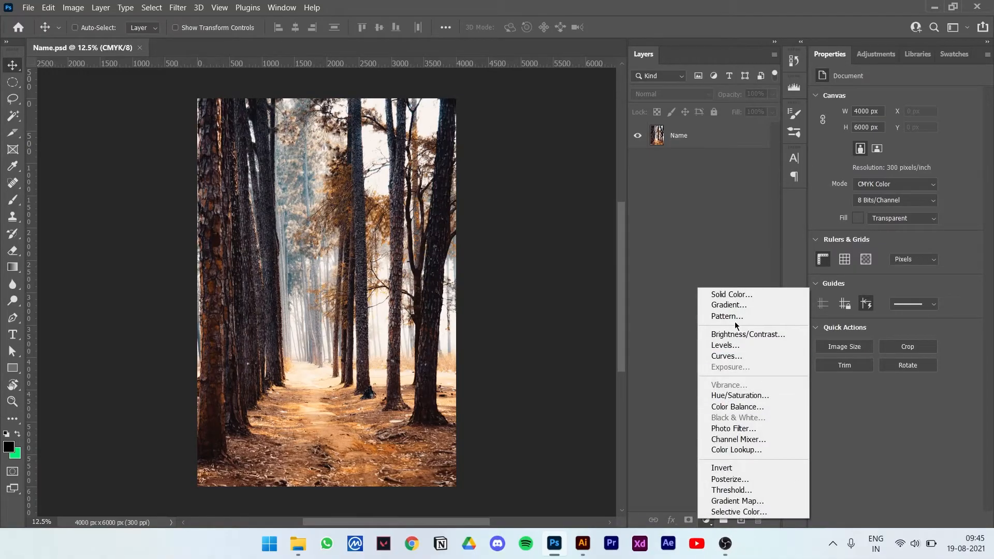
pyautogui.click(727, 355)
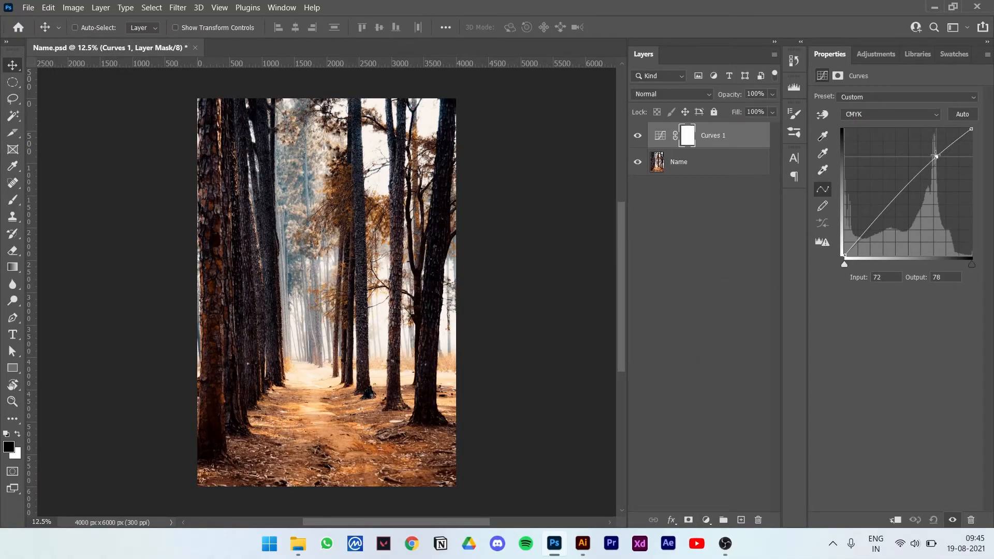
pyautogui.moveTo(934, 157); pyautogui.dragTo(880, 220)
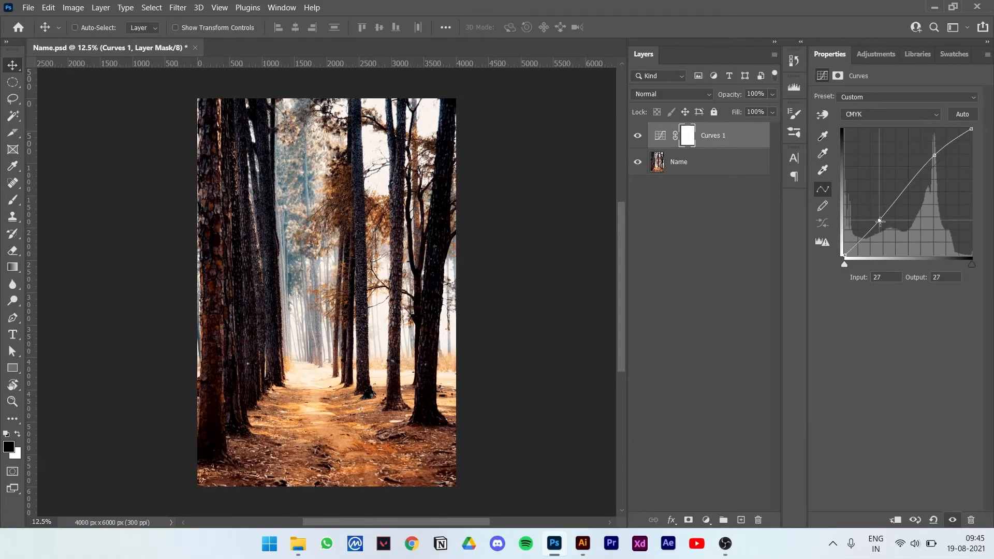
pyautogui.moveTo(880, 221); pyautogui.dragTo(883, 226)
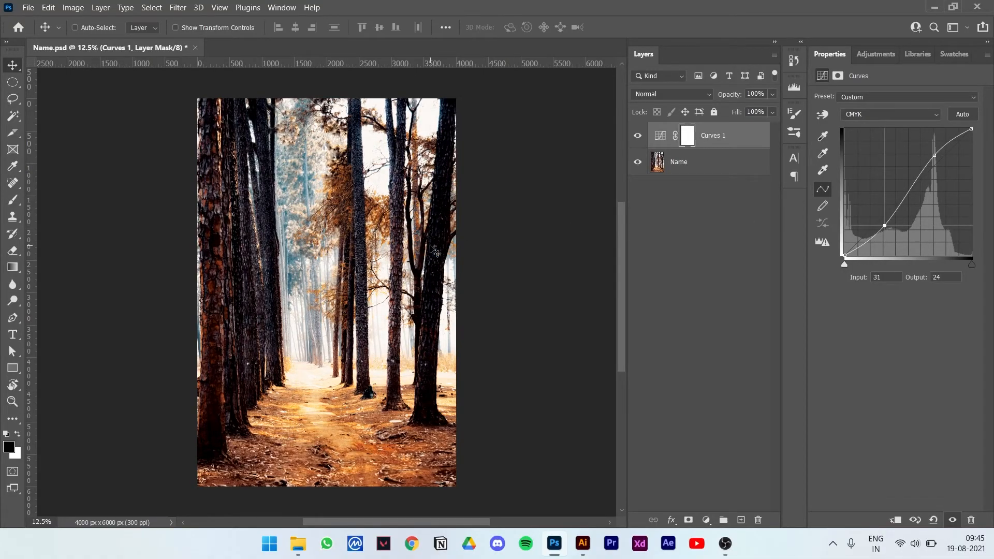
pyautogui.press('ctrl+s')
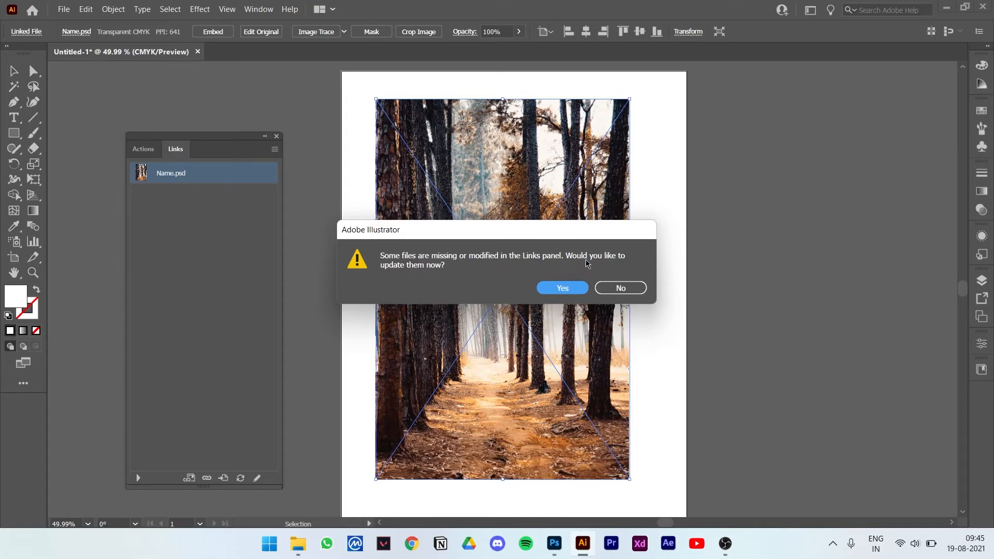
pyautogui.moveTo(502, 273)
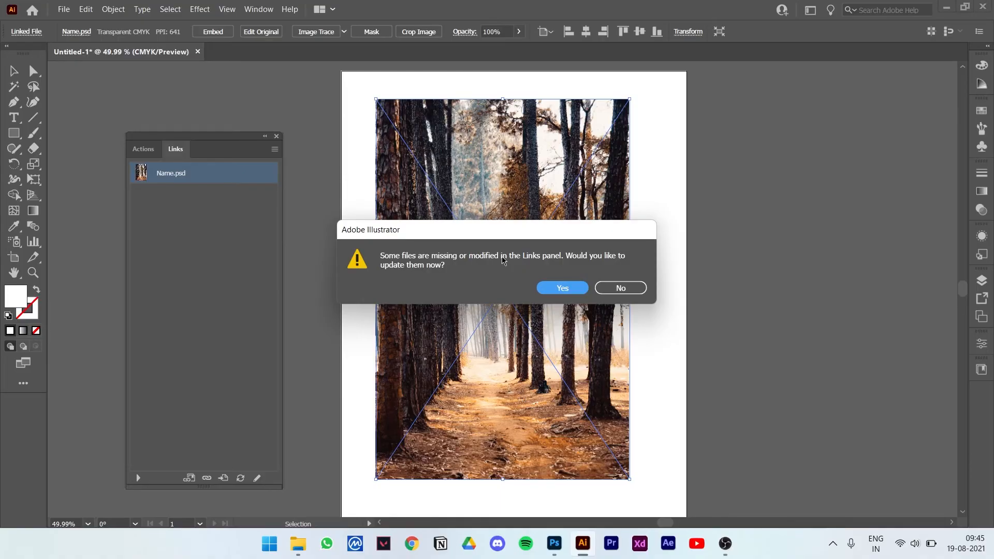
pyautogui.moveTo(561, 287)
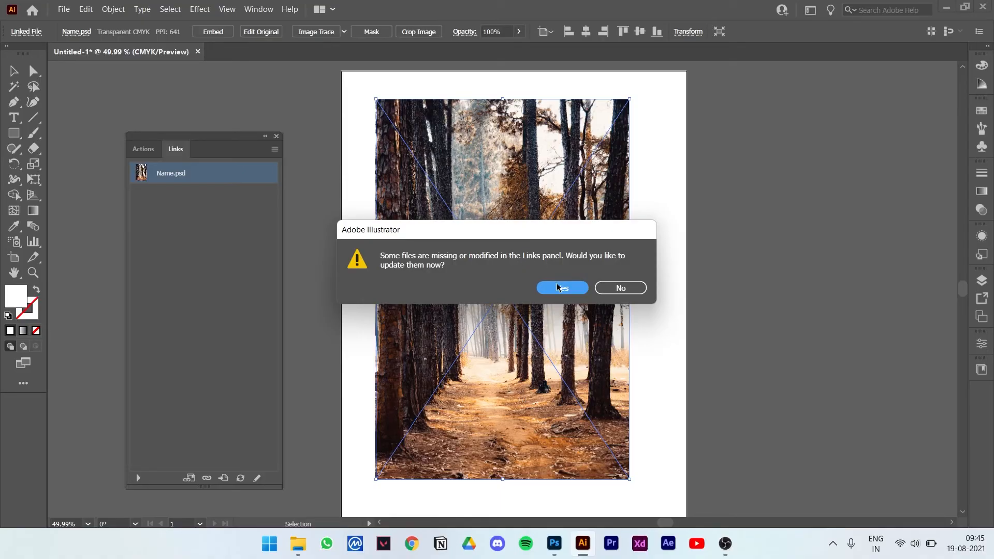
# Accept Yes on the modified-links prompt so the artboard shows the edited photo.
pyautogui.click(560, 288)
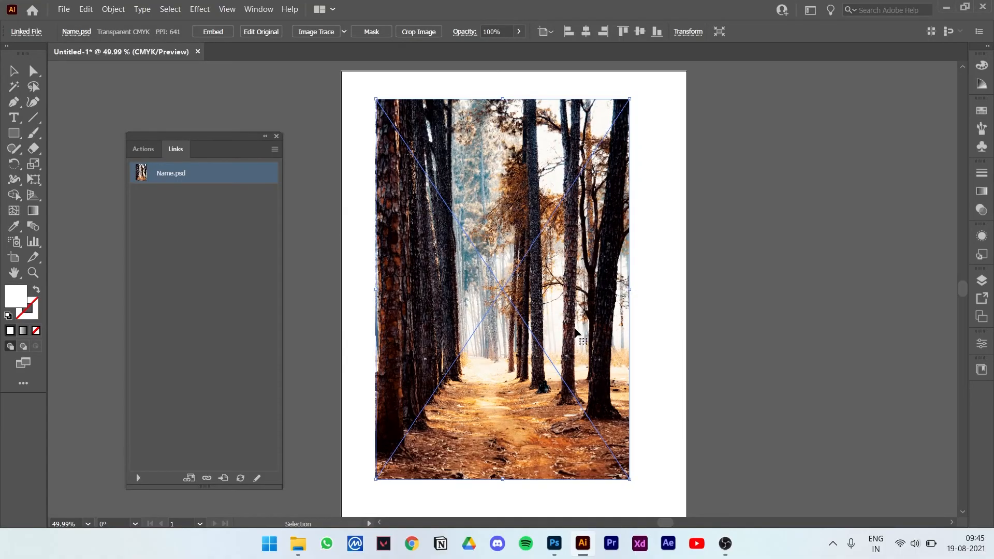